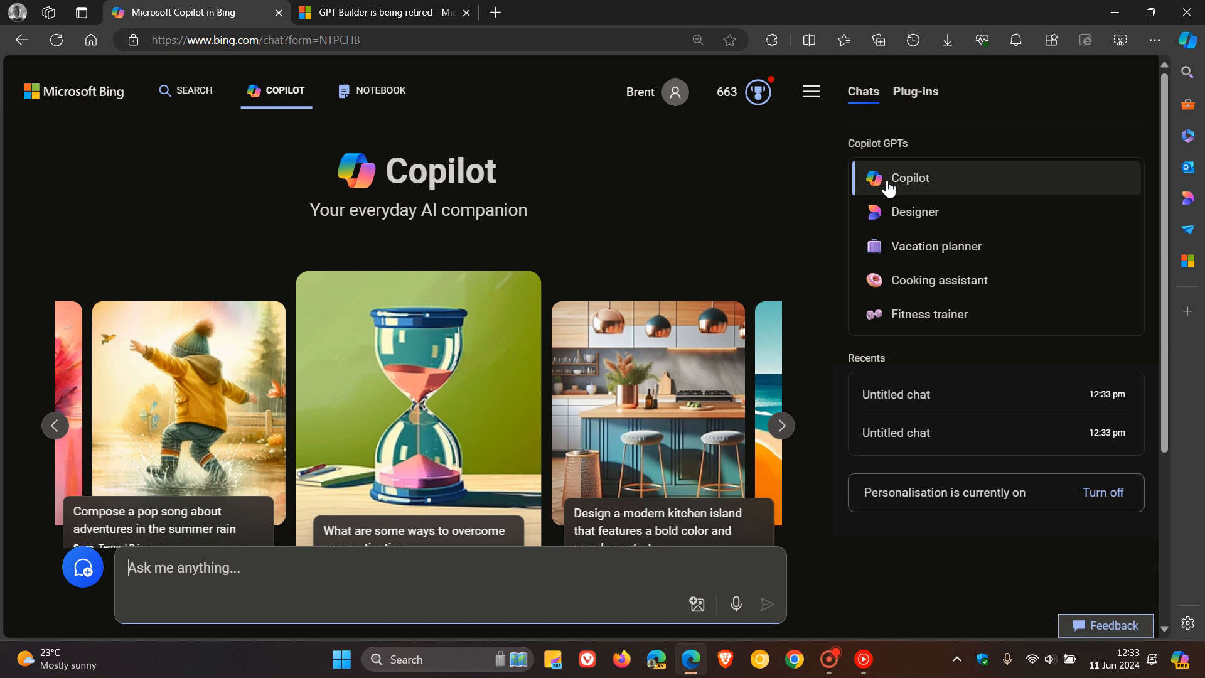
pyautogui.moveTo(772, 185)
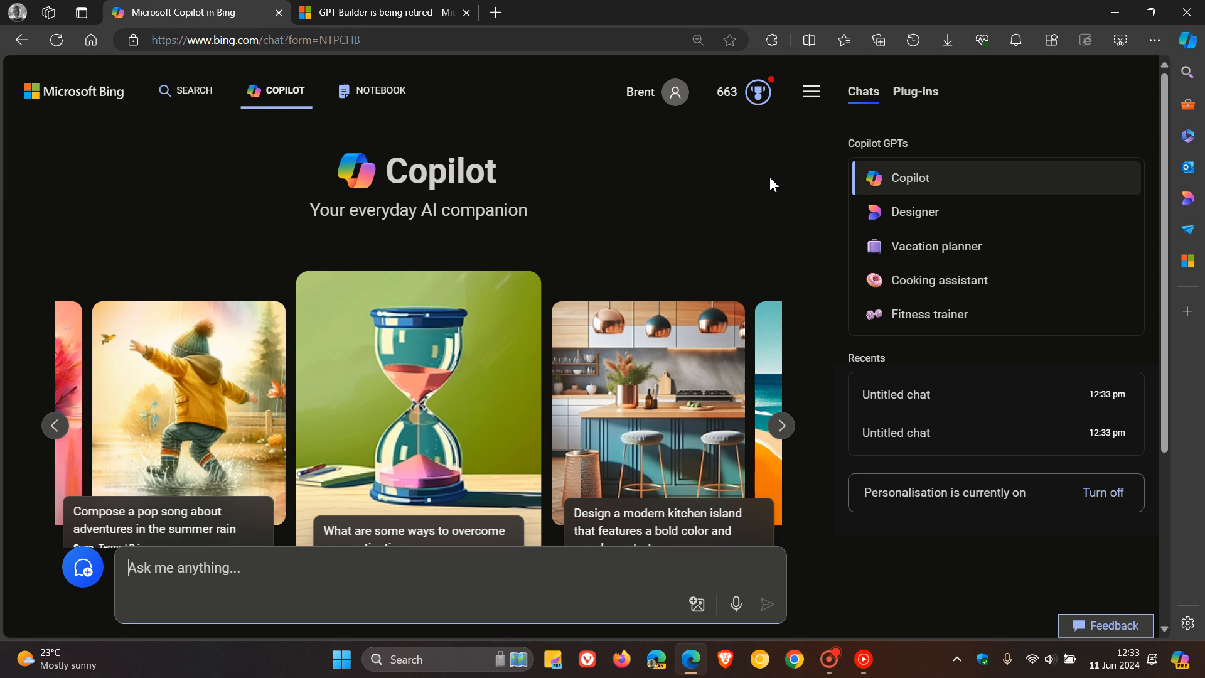
pyautogui.moveTo(922, 221)
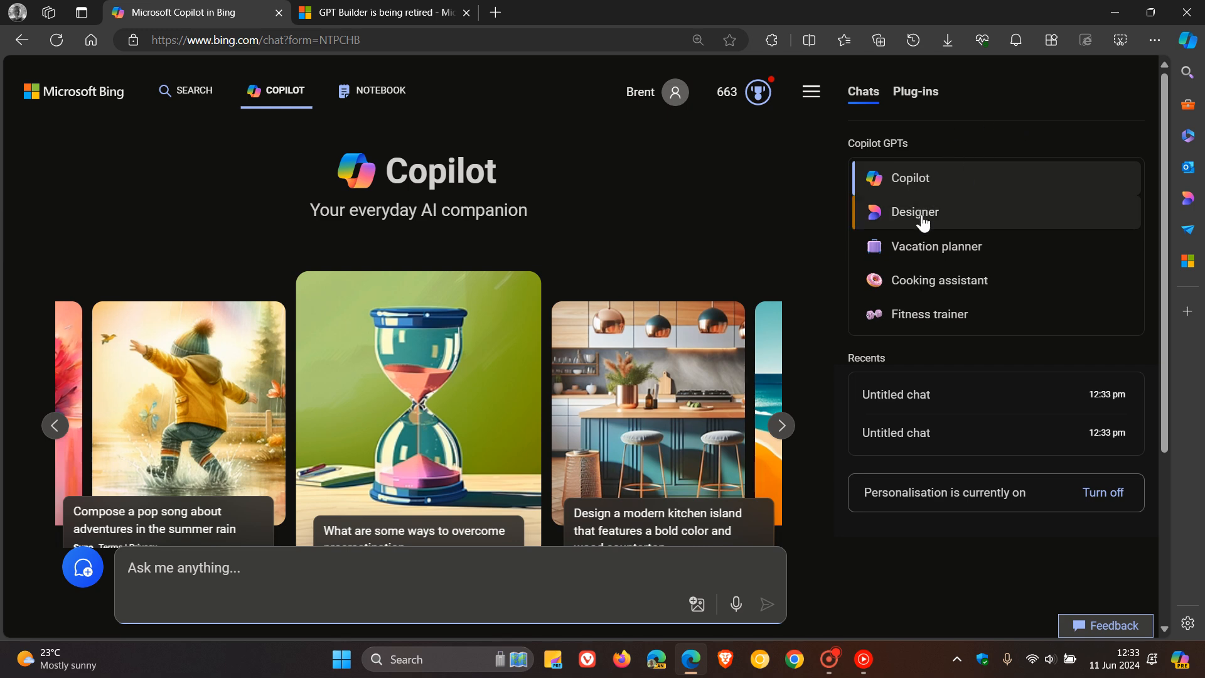
# Step: Browse the Designer, Cooking assistant and Fitness trainer GPTs, then return to the main Copilot GPT
pyautogui.click(914, 211)
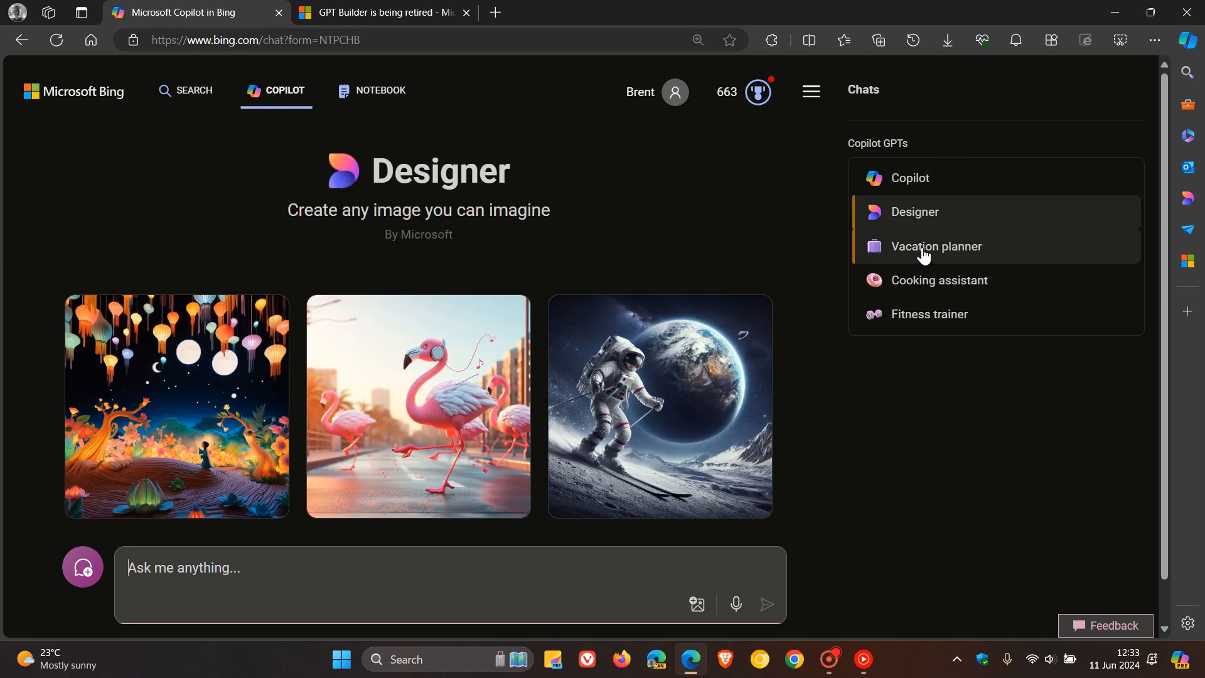
pyautogui.click(937, 280)
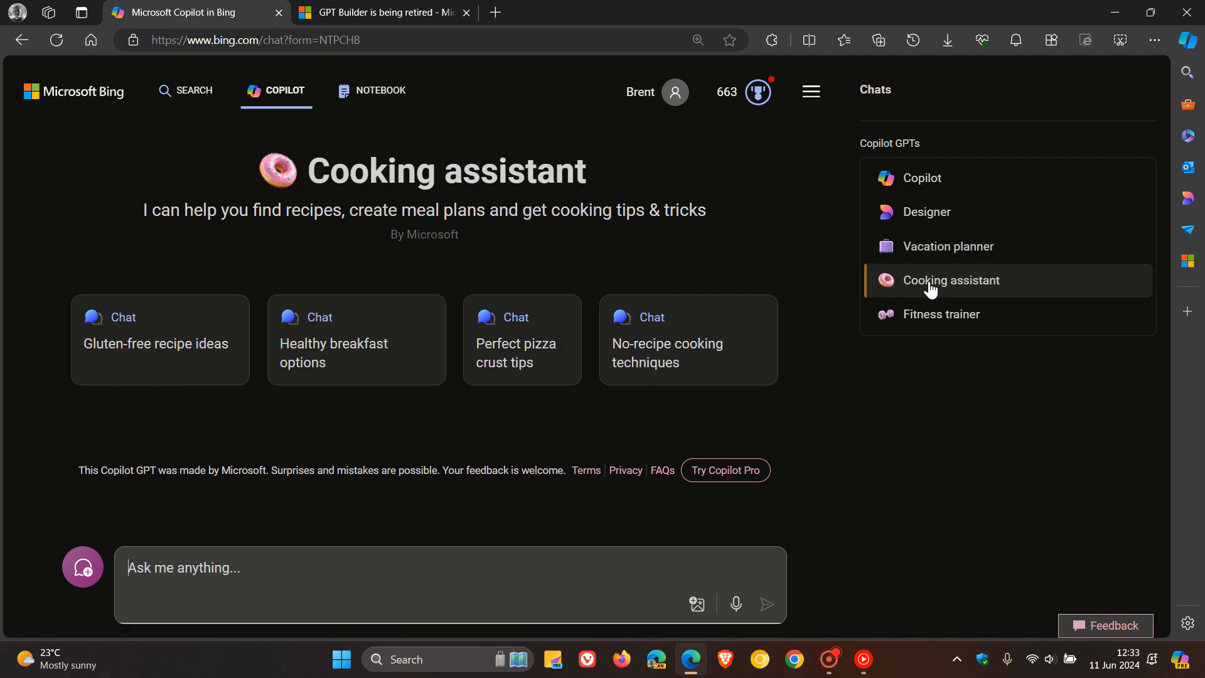
pyautogui.click(940, 314)
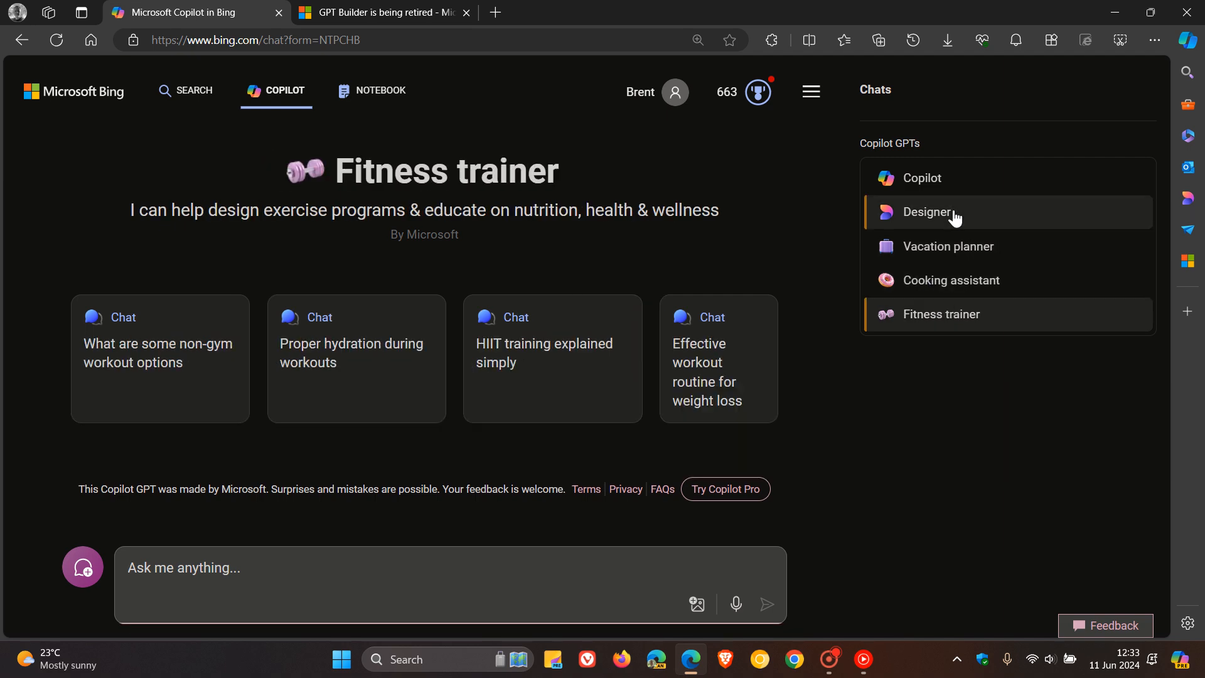
pyautogui.click(920, 177)
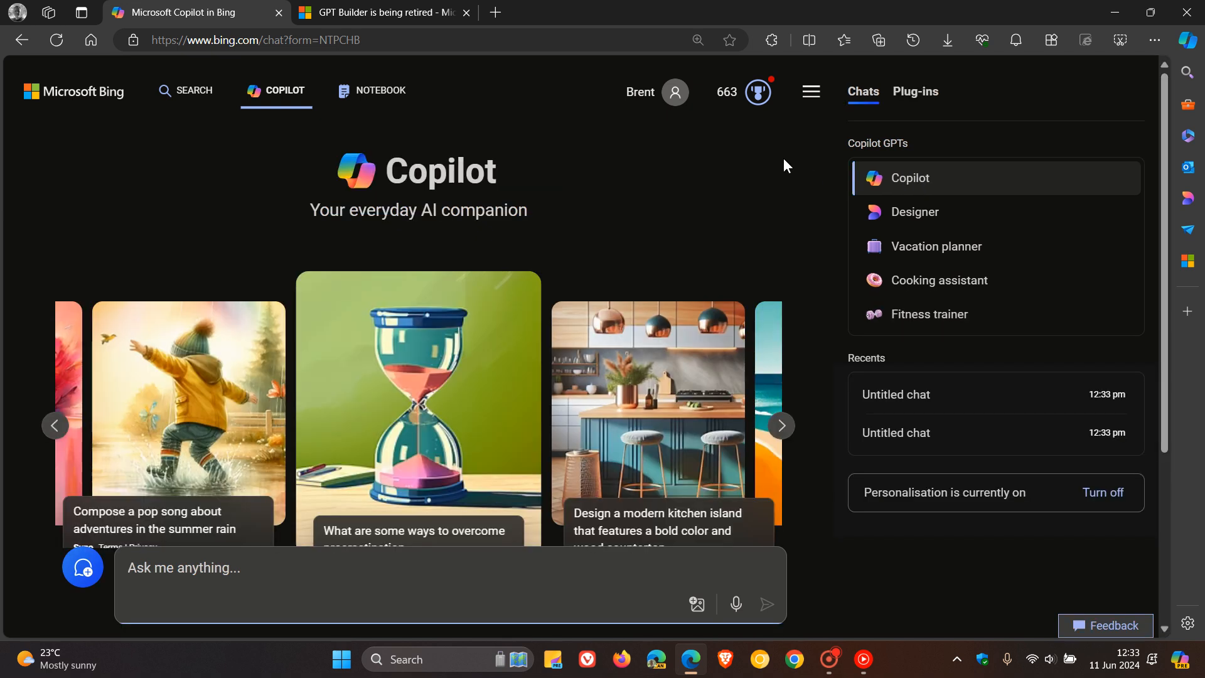
pyautogui.moveTo(759, 198)
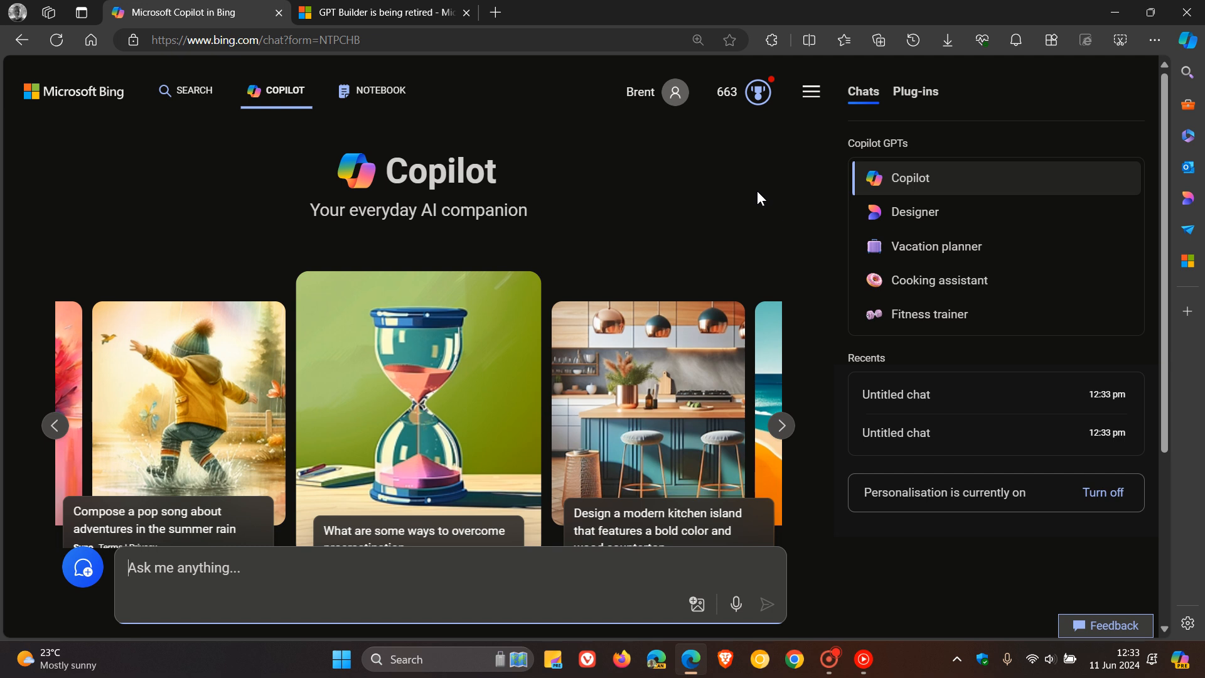
pyautogui.moveTo(794, 214)
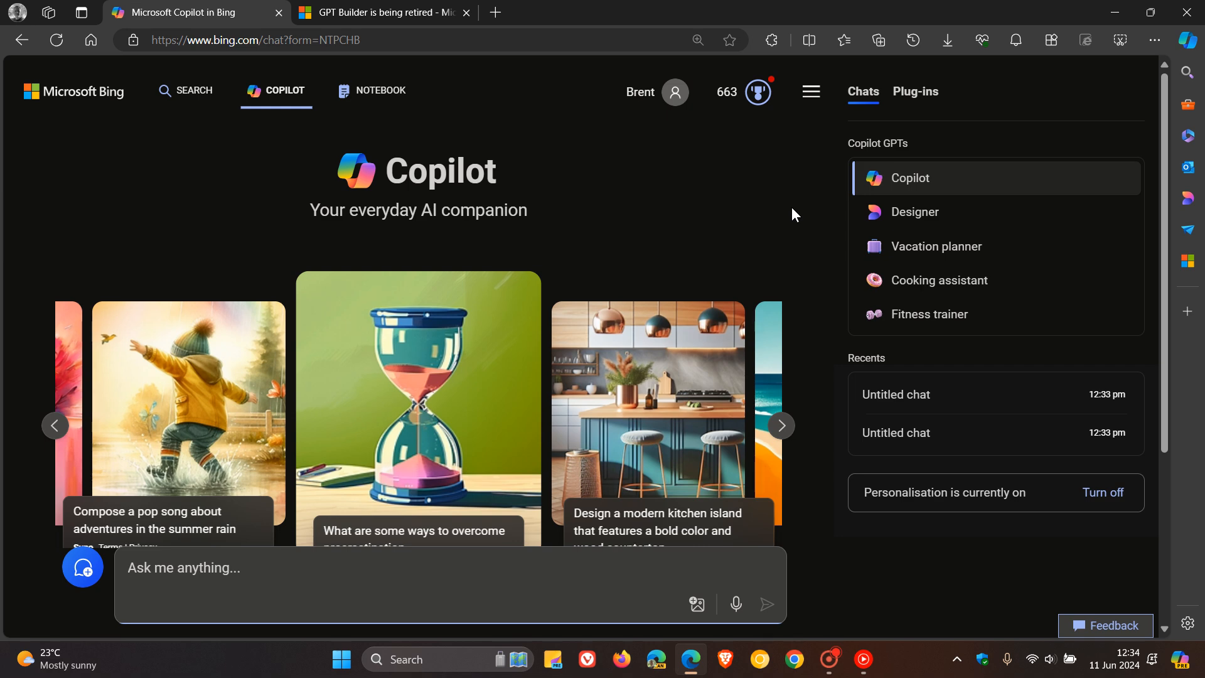
pyautogui.moveTo(1125, 661)
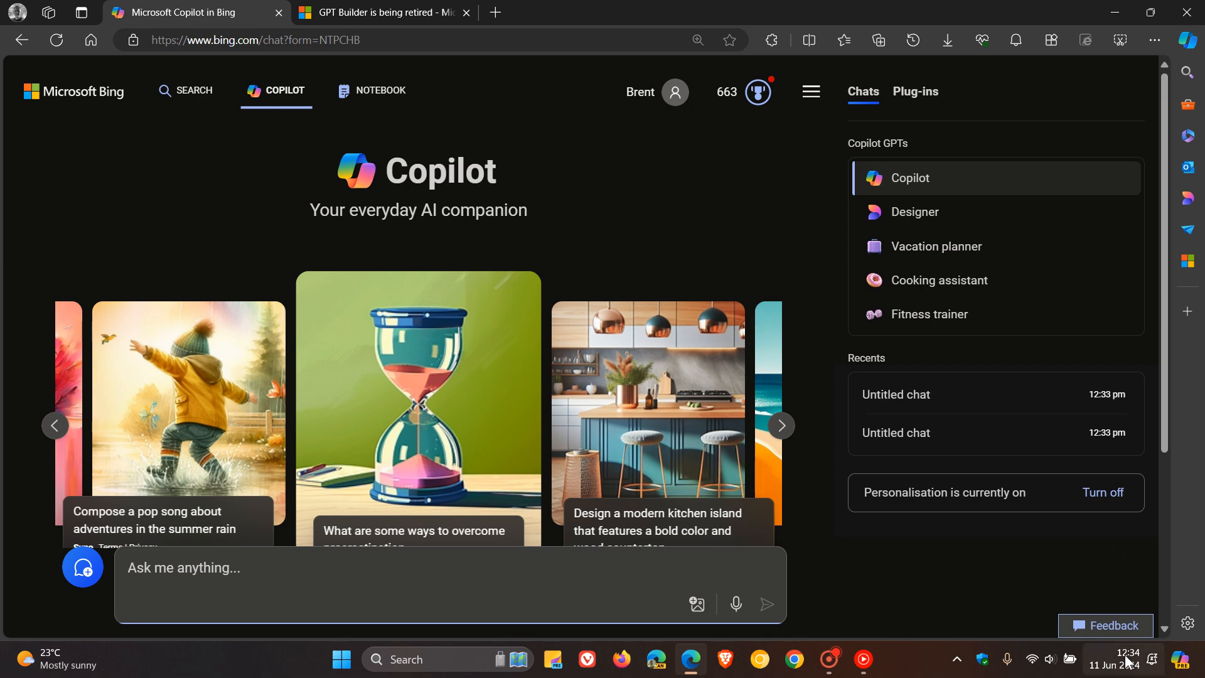
pyautogui.moveTo(500, 91)
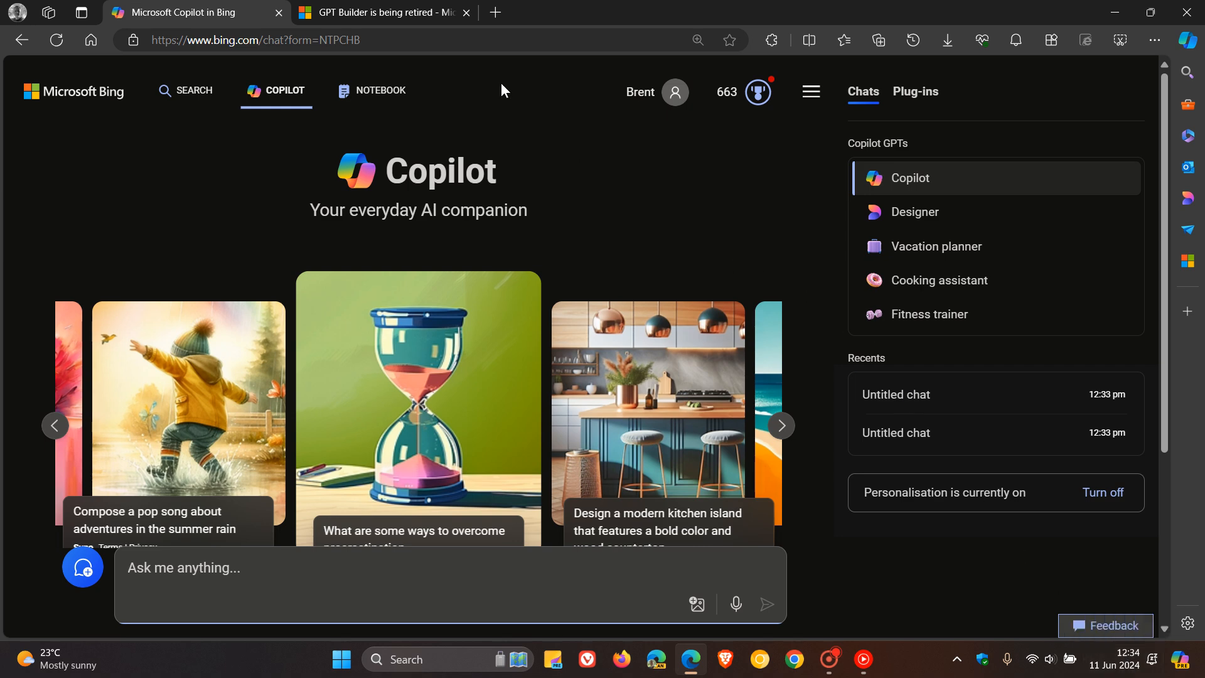
# Step: Switch to the 'GPT Builder is being retired' Microsoft Support article
pyautogui.click(382, 12)
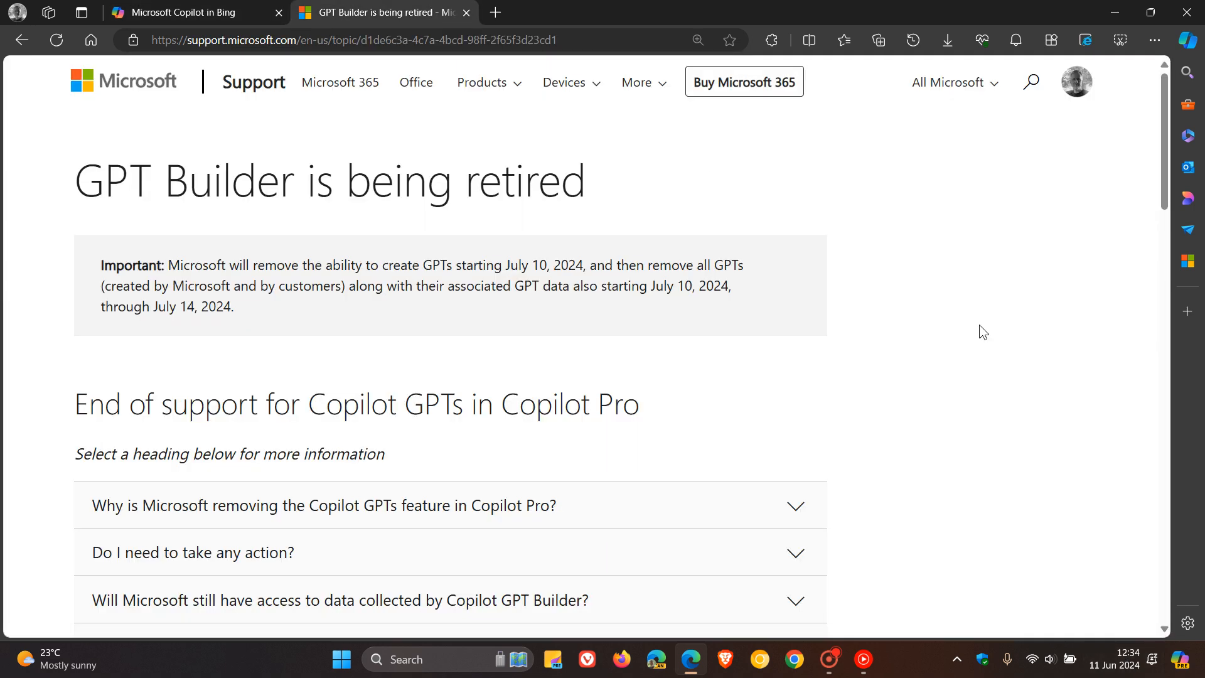
pyautogui.moveTo(925, 303)
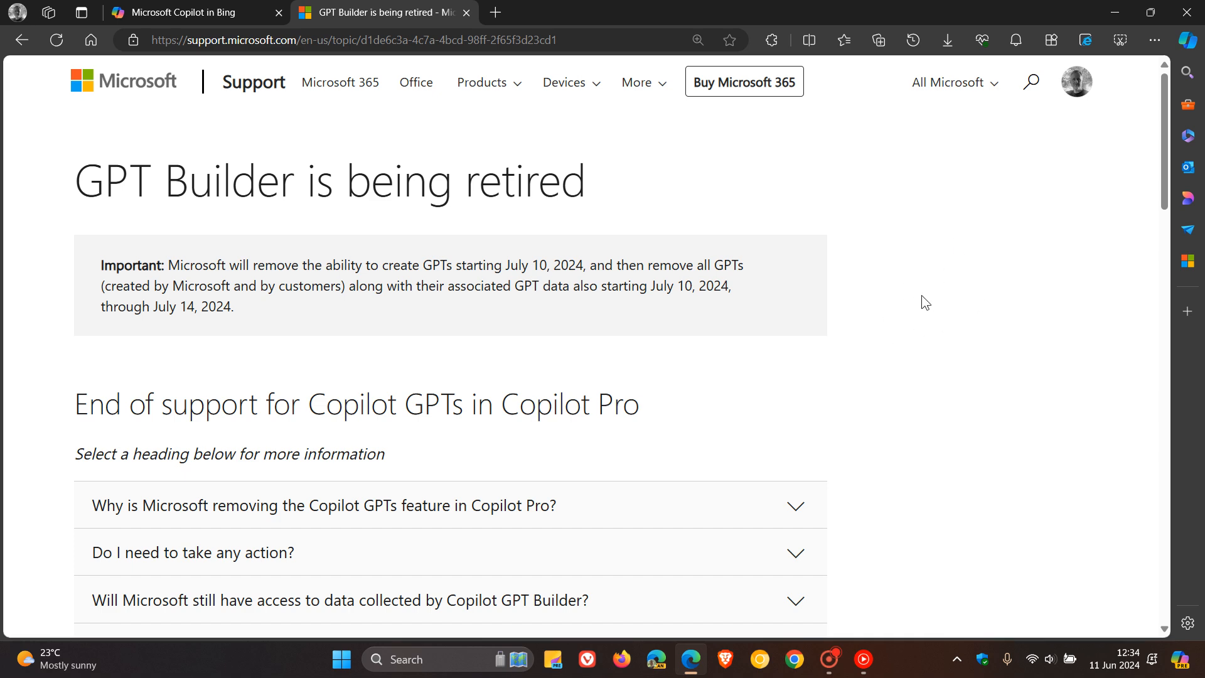
pyautogui.moveTo(933, 309)
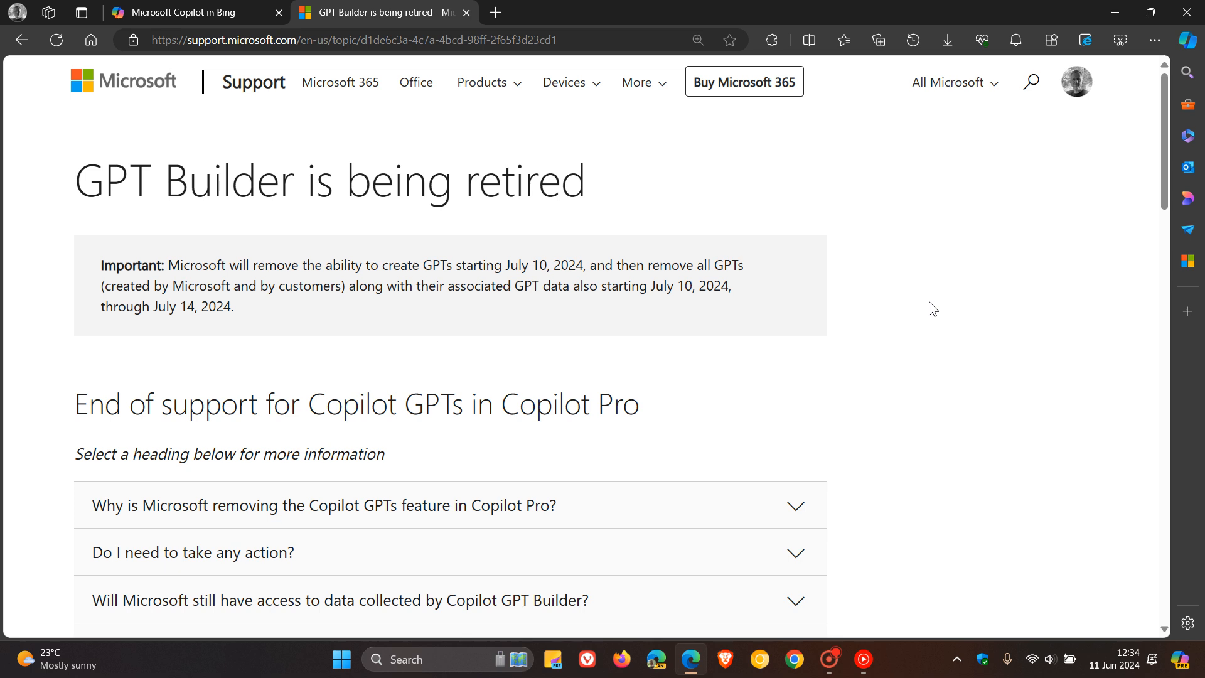
# Step: Scroll to the FAQ explaining why Microsoft is removing Copilot GPTs from Copilot Pro
pyautogui.scroll(-3)
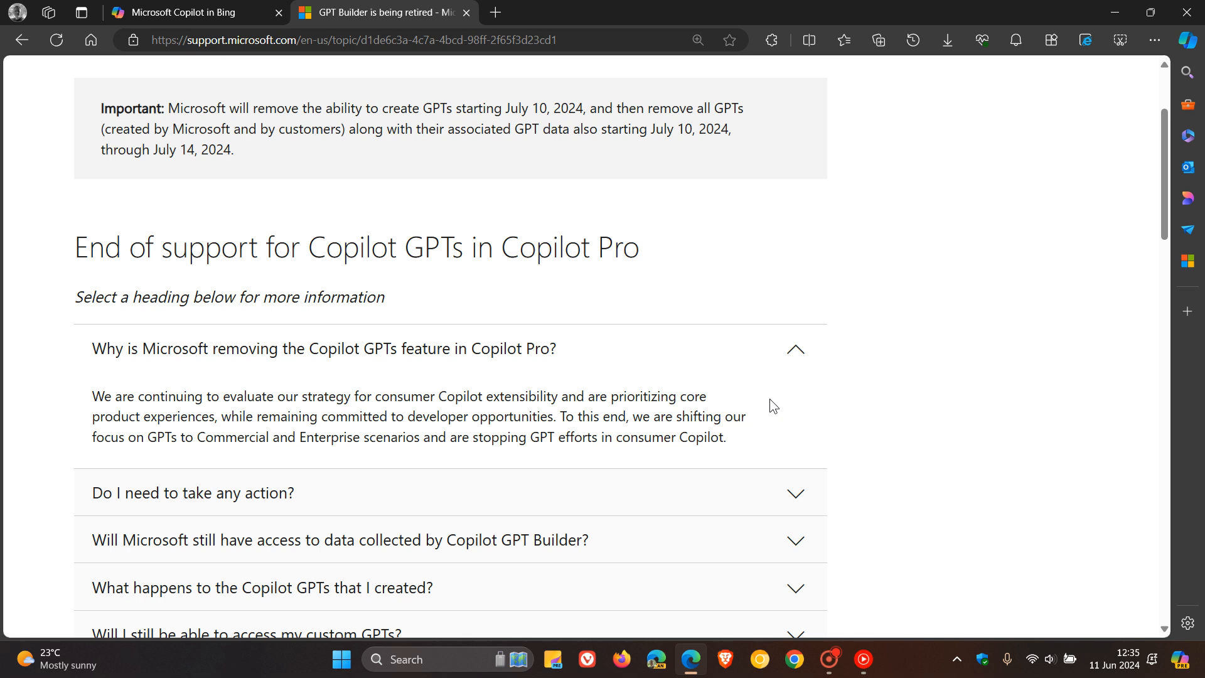
pyautogui.moveTo(774, 417)
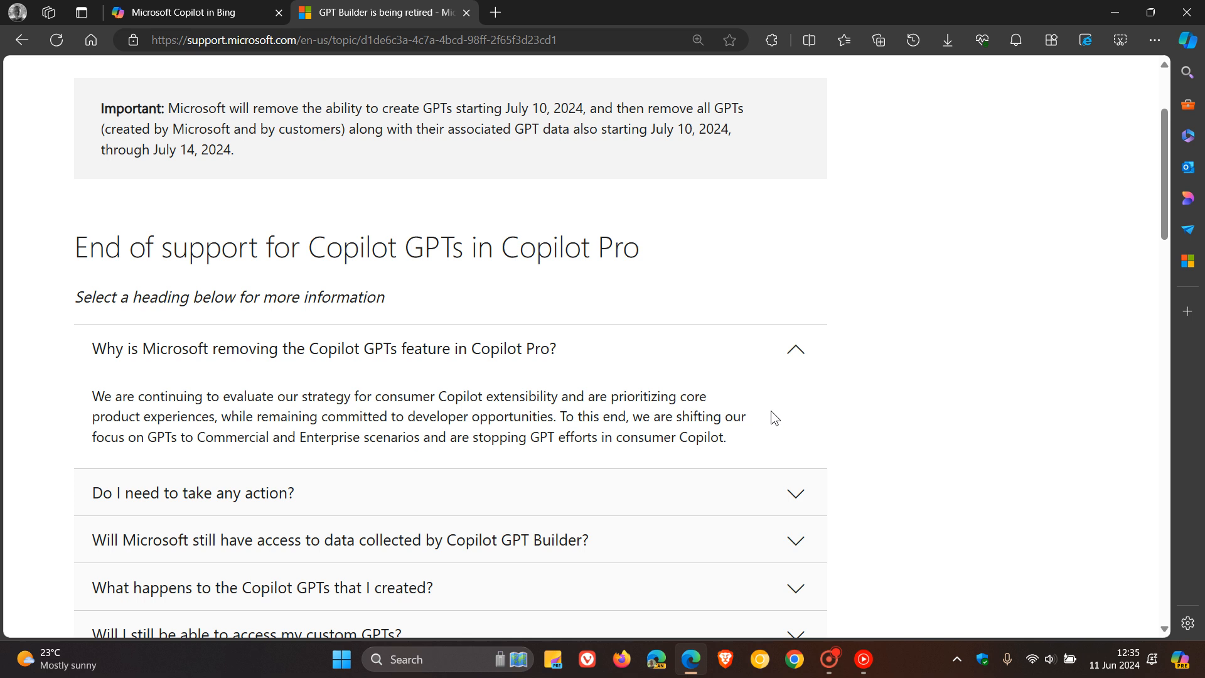
pyautogui.moveTo(782, 416)
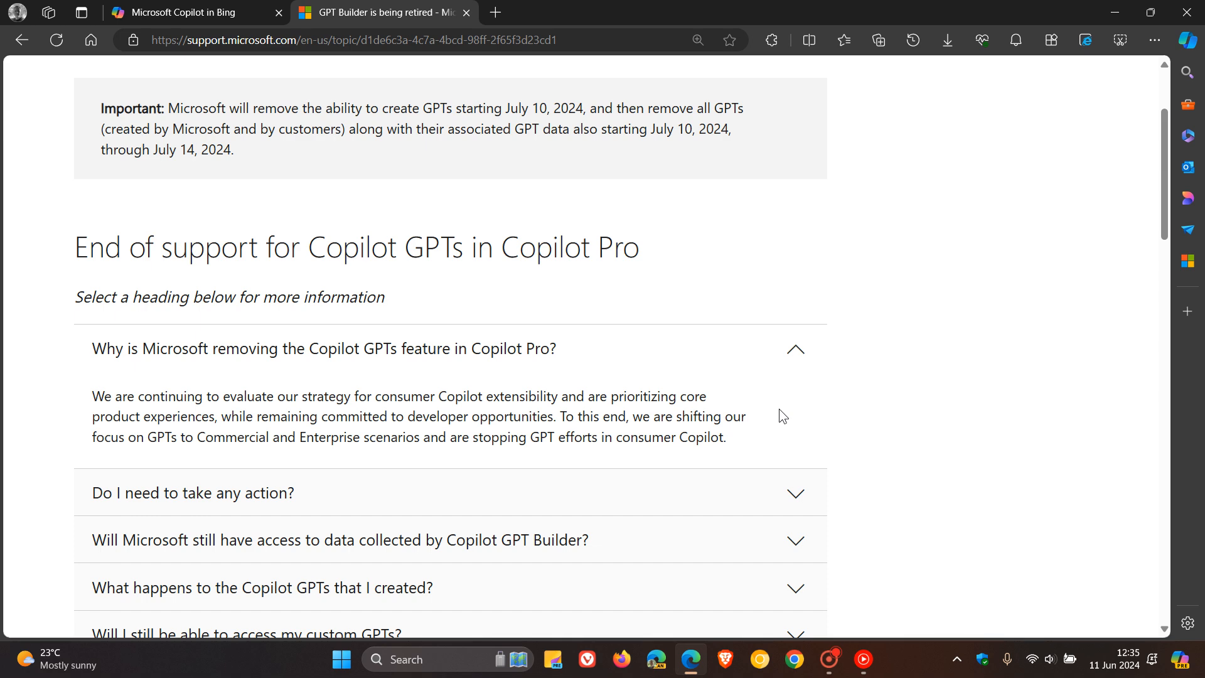
pyautogui.moveTo(765, 447)
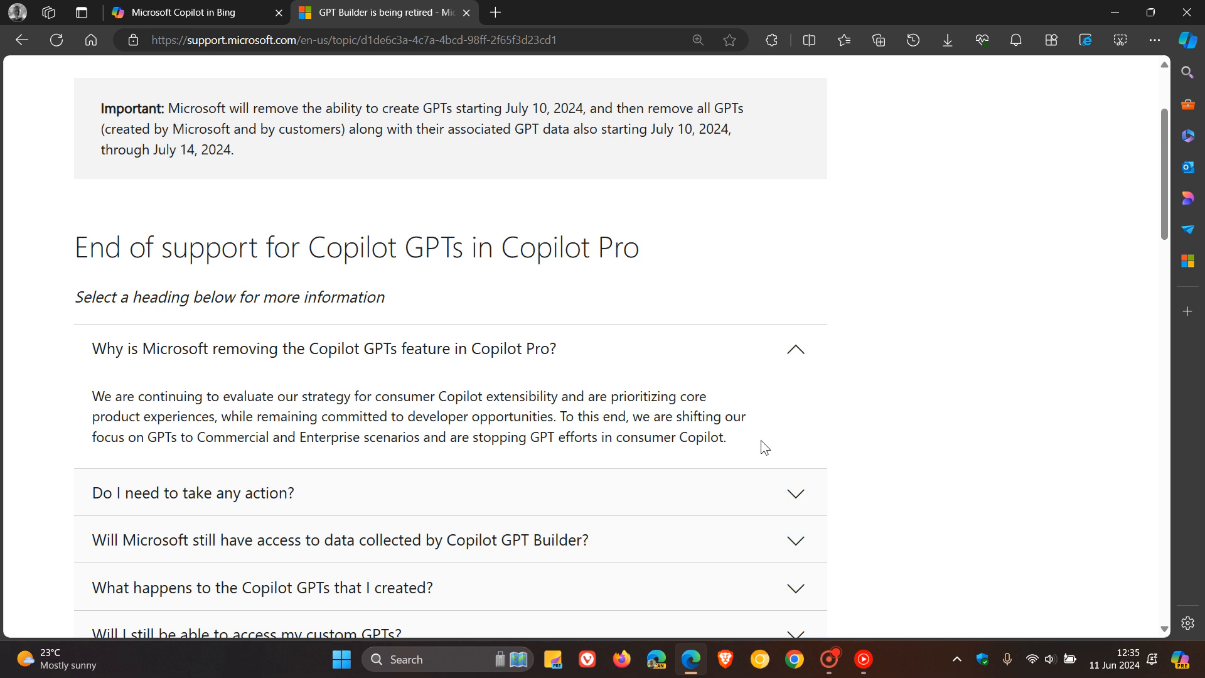
pyautogui.moveTo(755, 439)
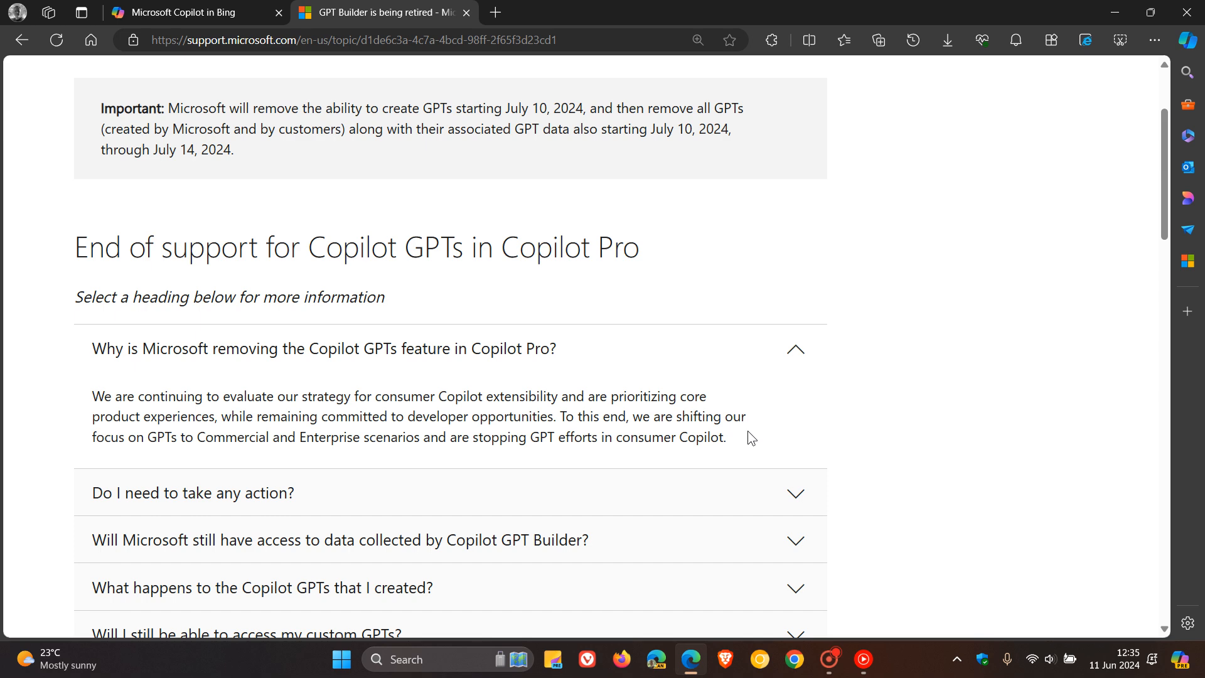
pyautogui.moveTo(799, 362)
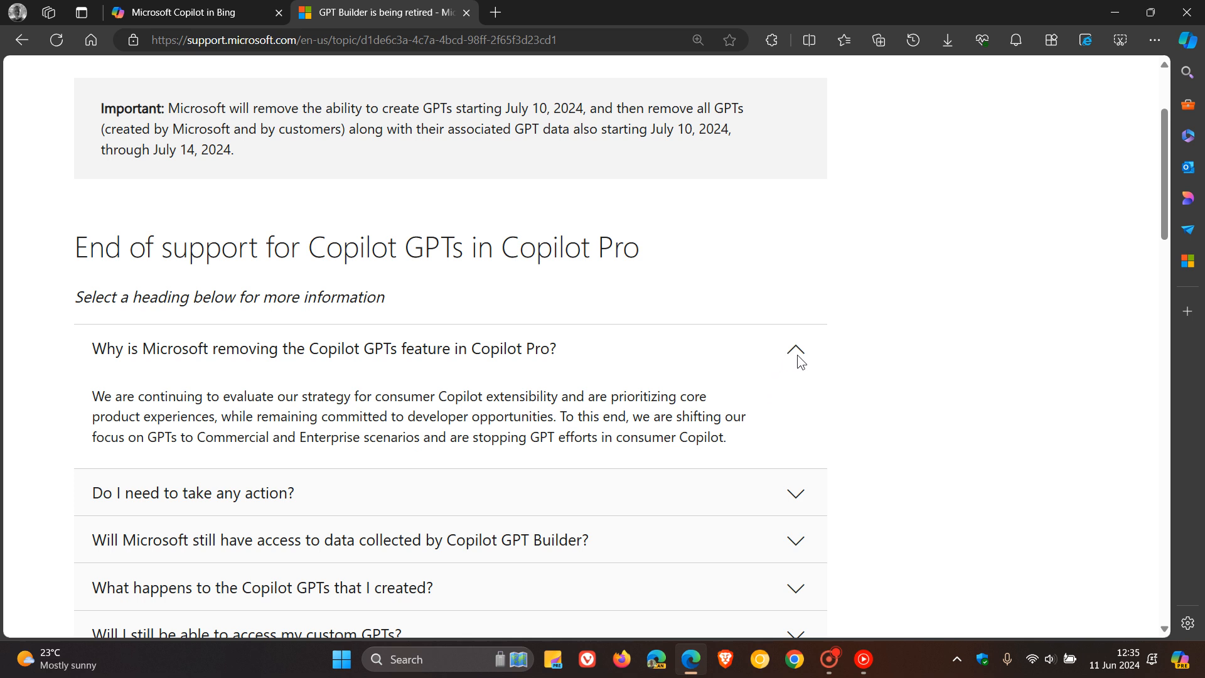
pyautogui.moveTo(795, 351)
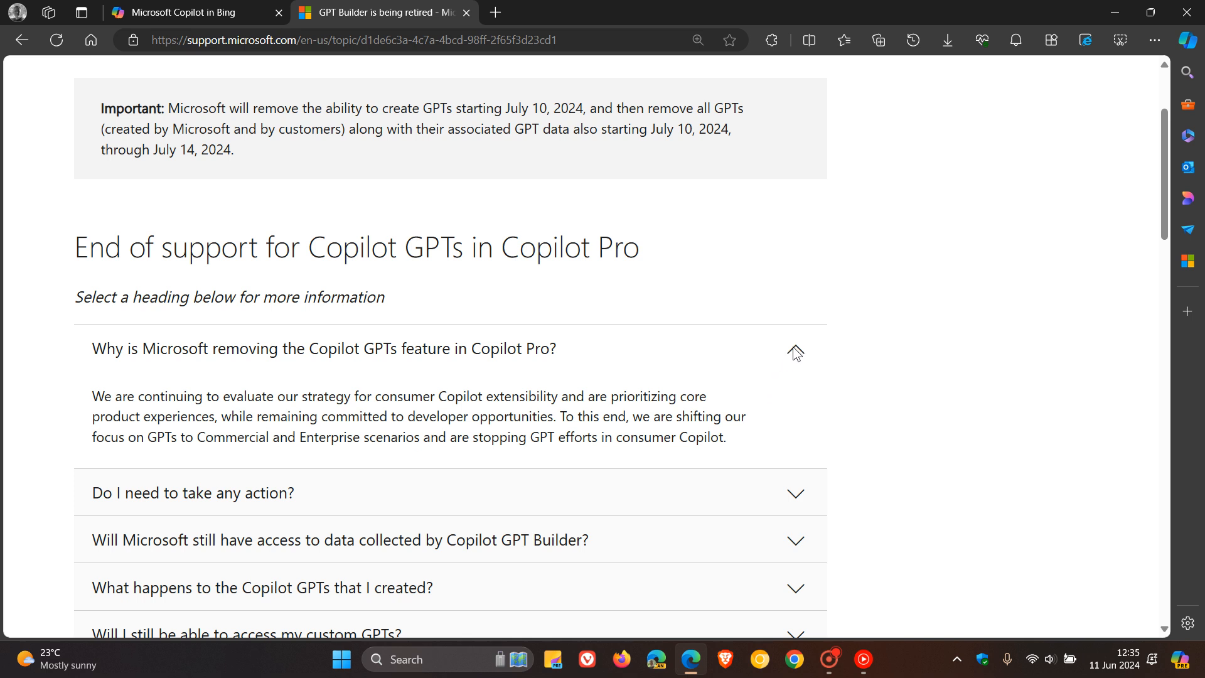
pyautogui.moveTo(591, 433)
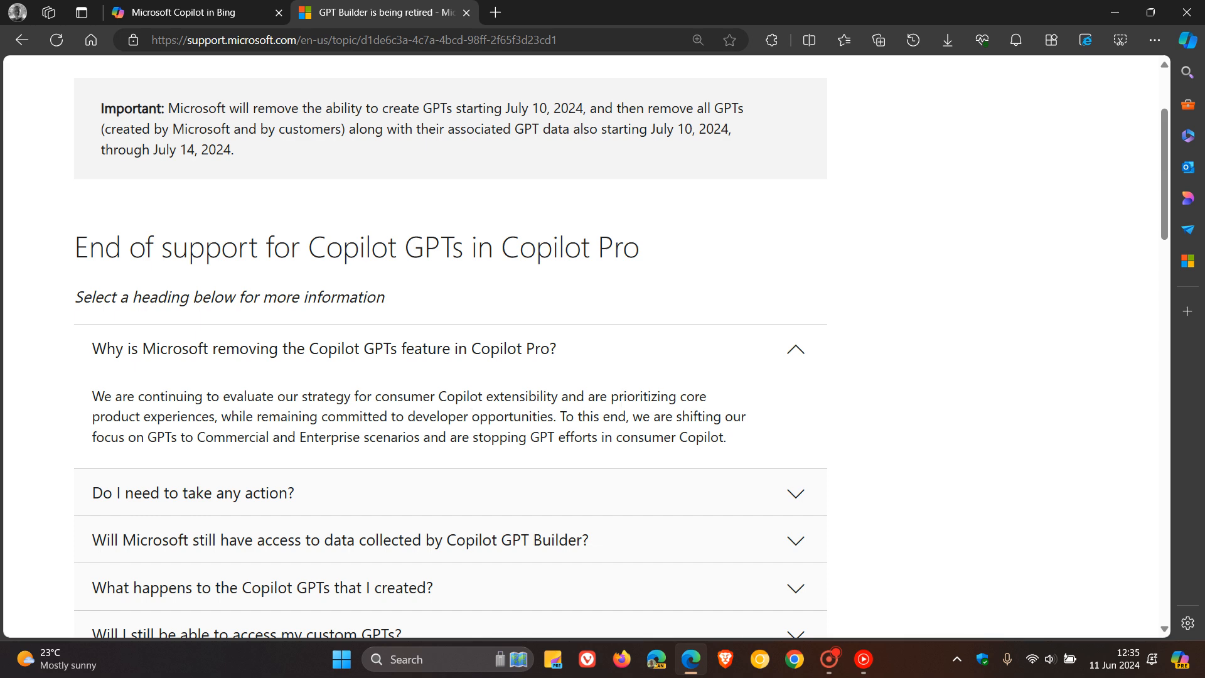
# Step: Collapse the Copilot GPTs removal answer and return to the top of the article
pyautogui.click(796, 348)
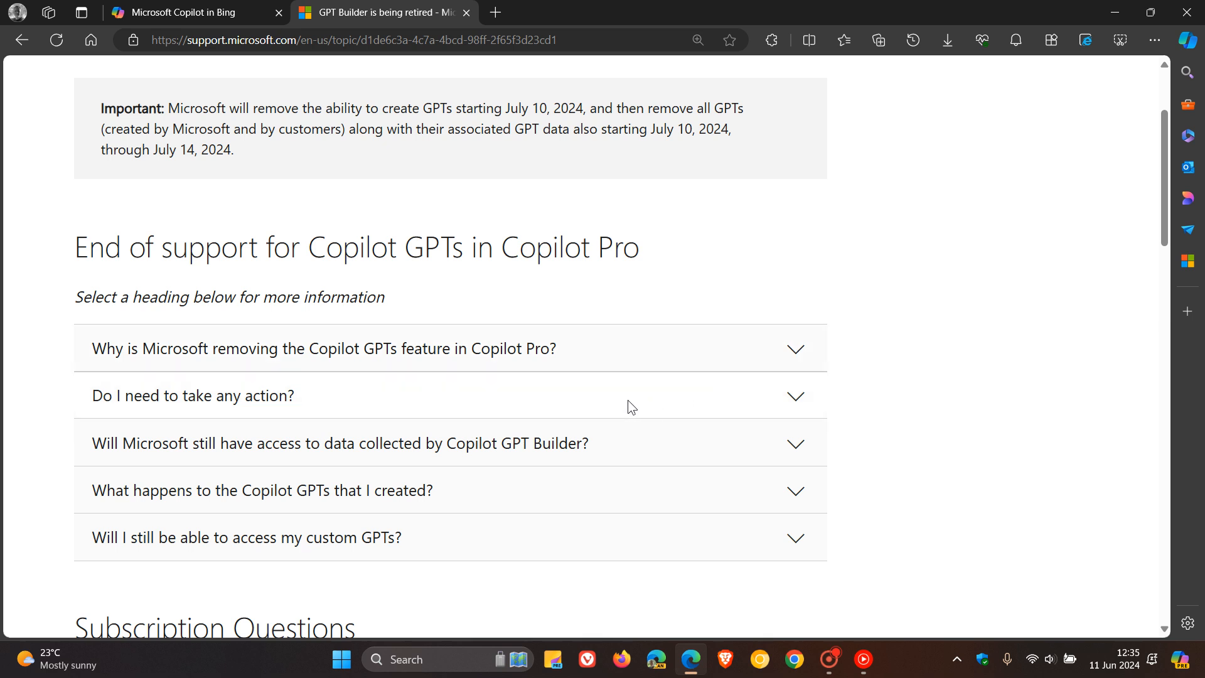
pyautogui.moveTo(621, 492)
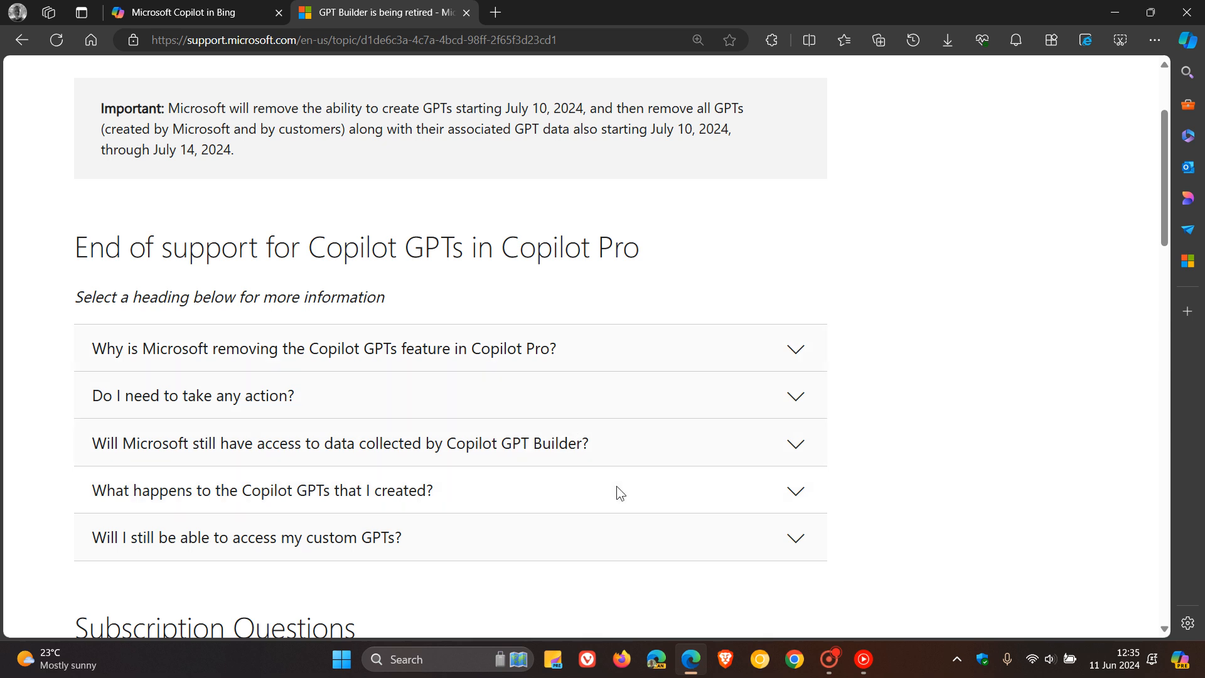
pyautogui.moveTo(266, 497)
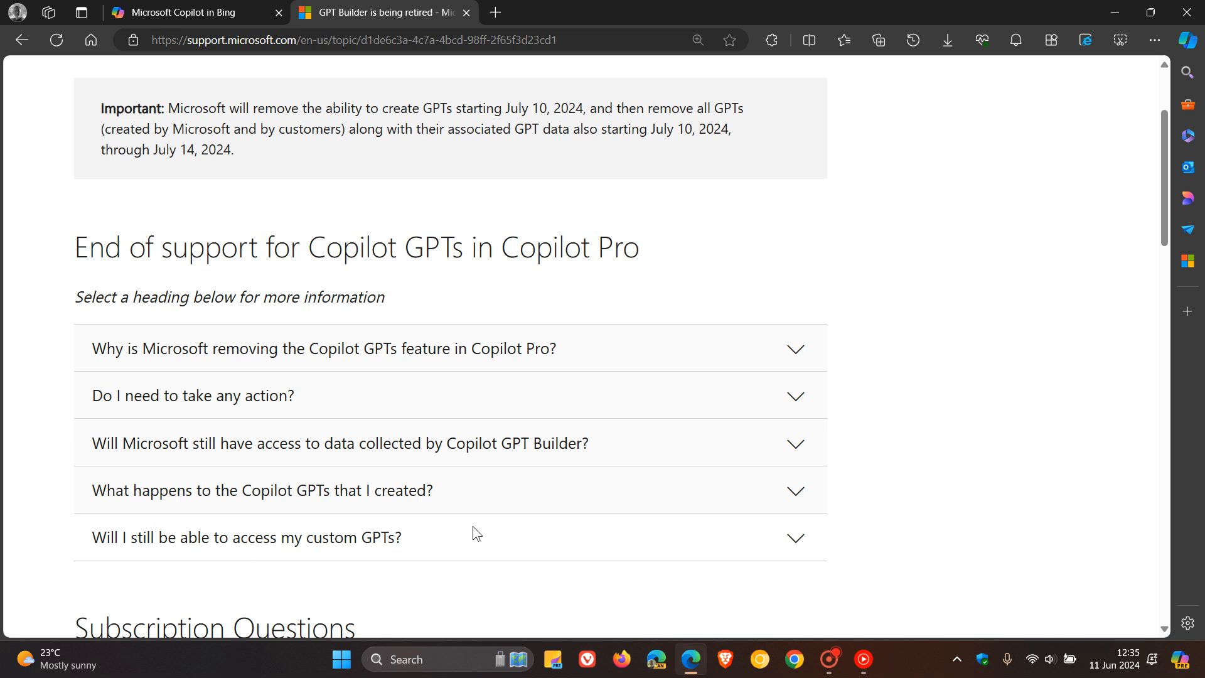
pyautogui.scroll(3)
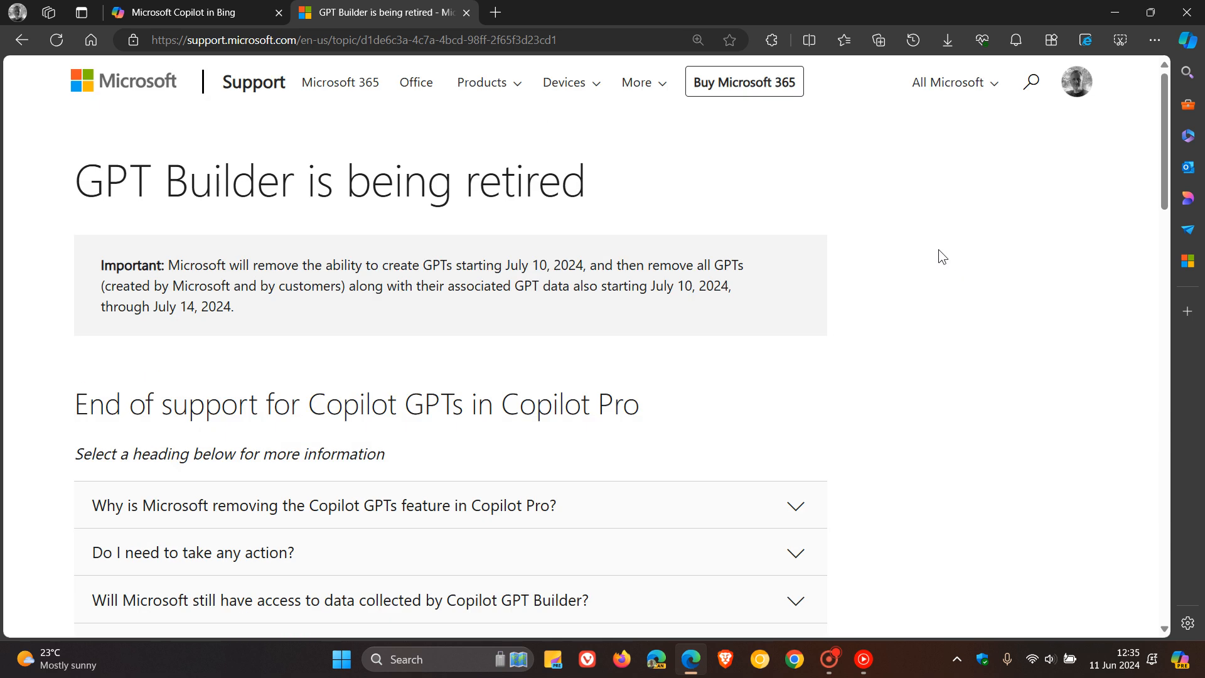
pyautogui.moveTo(945, 309)
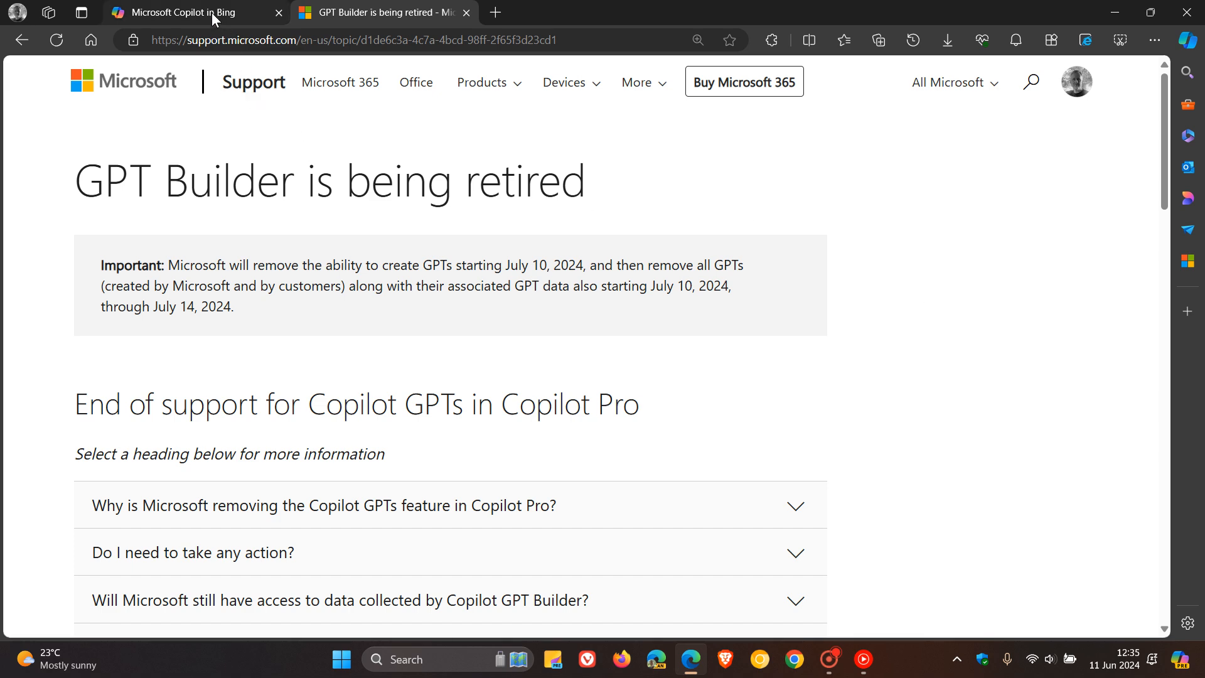
pyautogui.moveTo(184, 13)
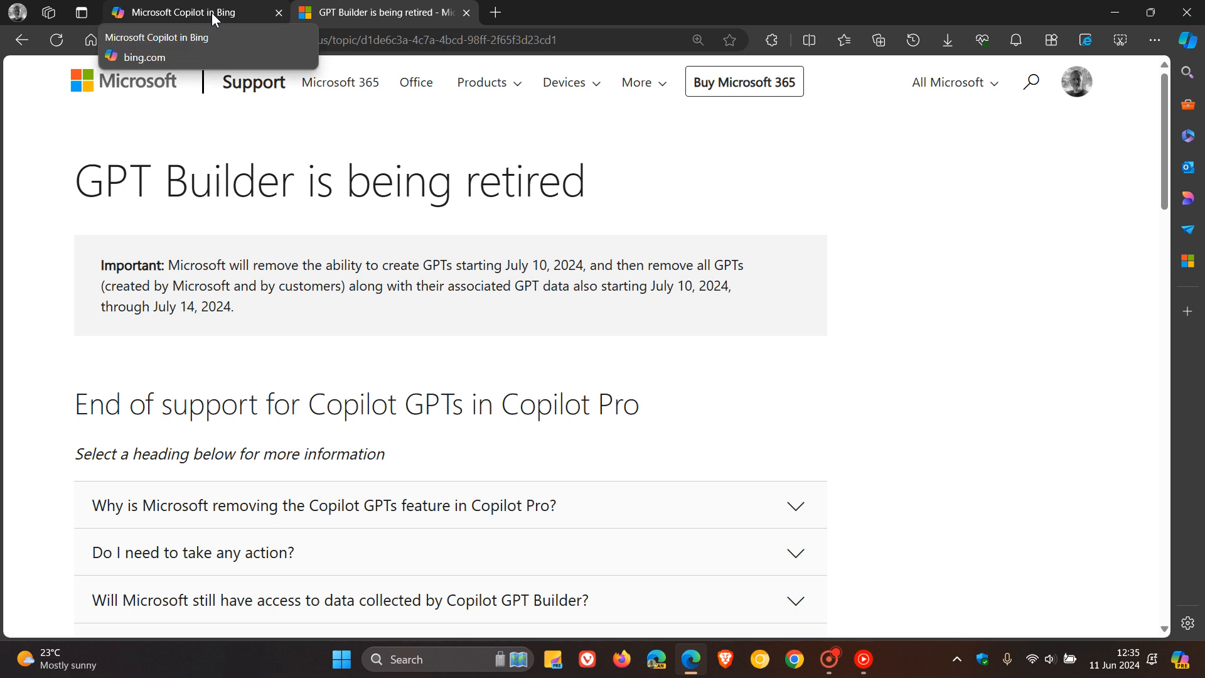
# Step: Switch back to the 'Microsoft Copilot in Bing' chat with its GPT list
pyautogui.click(188, 13)
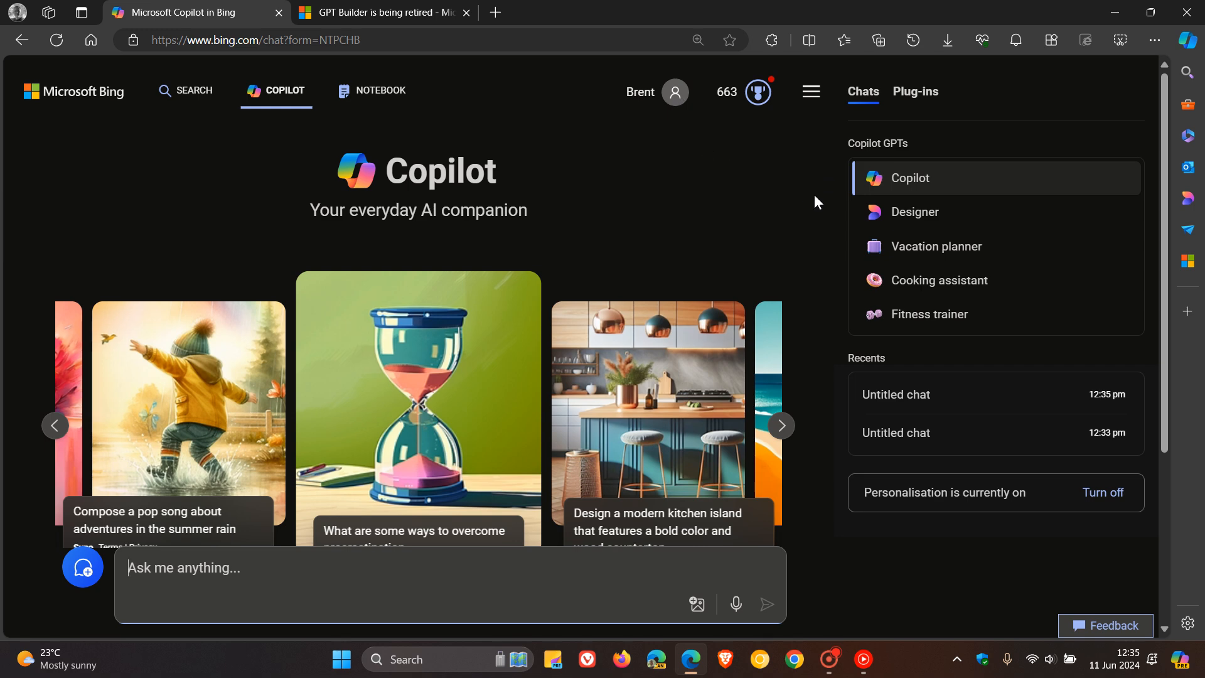
pyautogui.moveTo(935, 189)
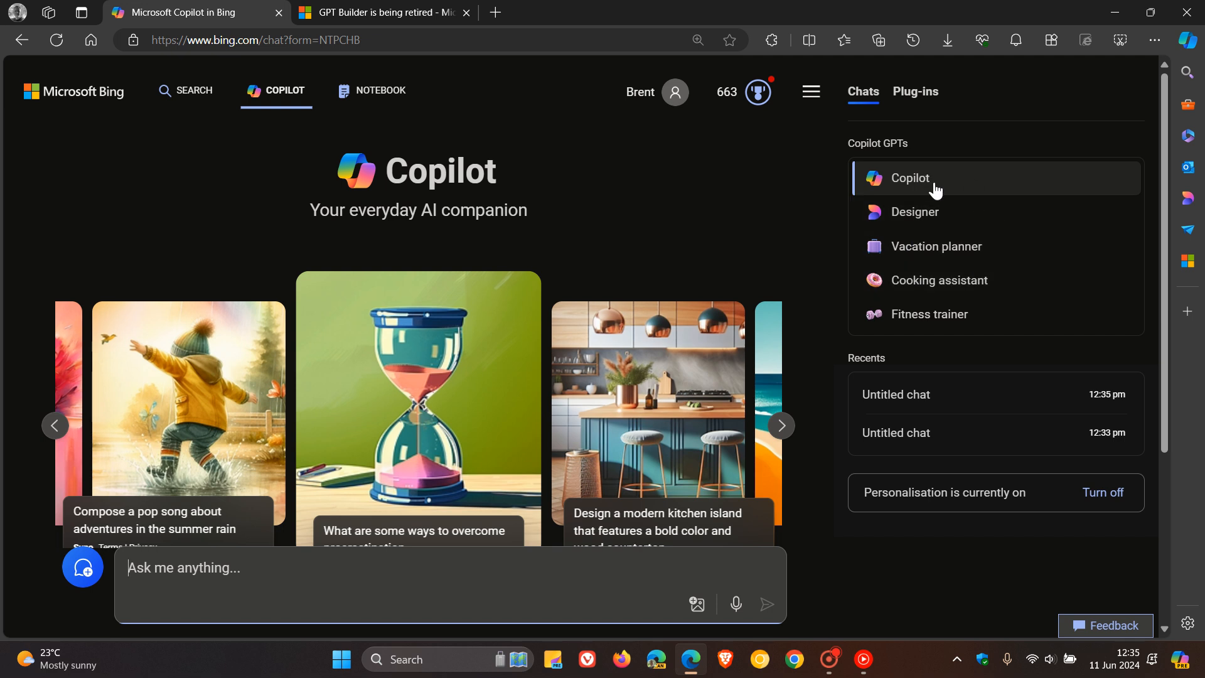
pyautogui.moveTo(779, 217)
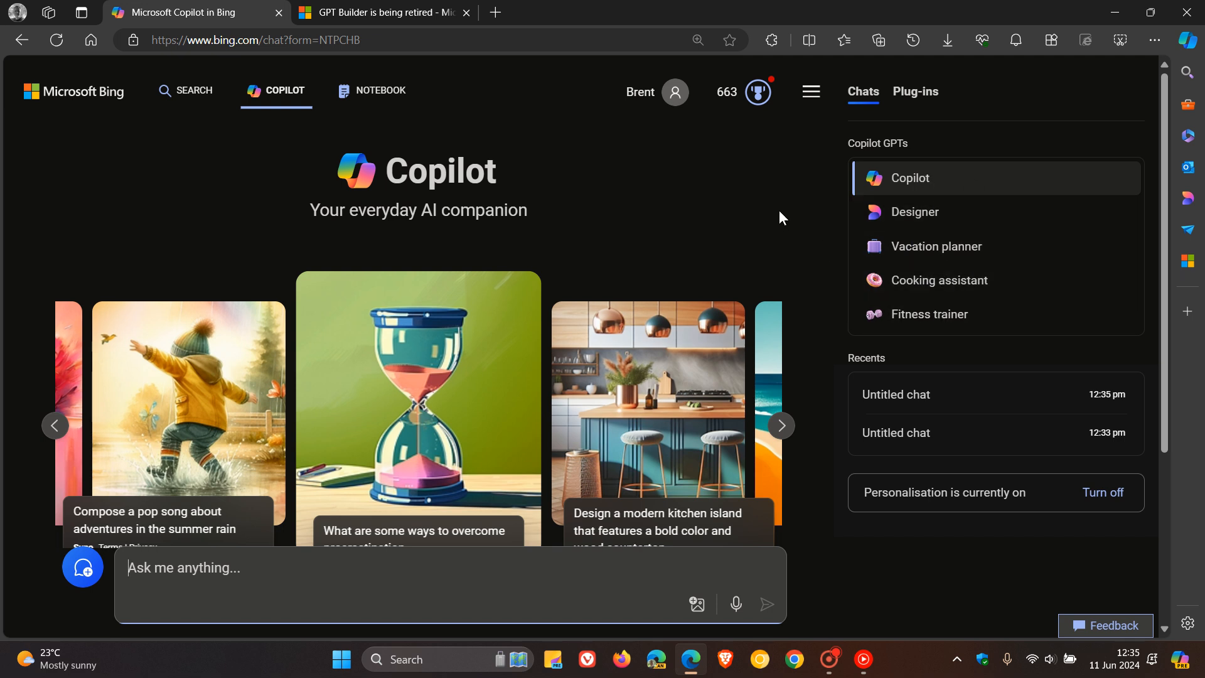
pyautogui.moveTo(929, 313)
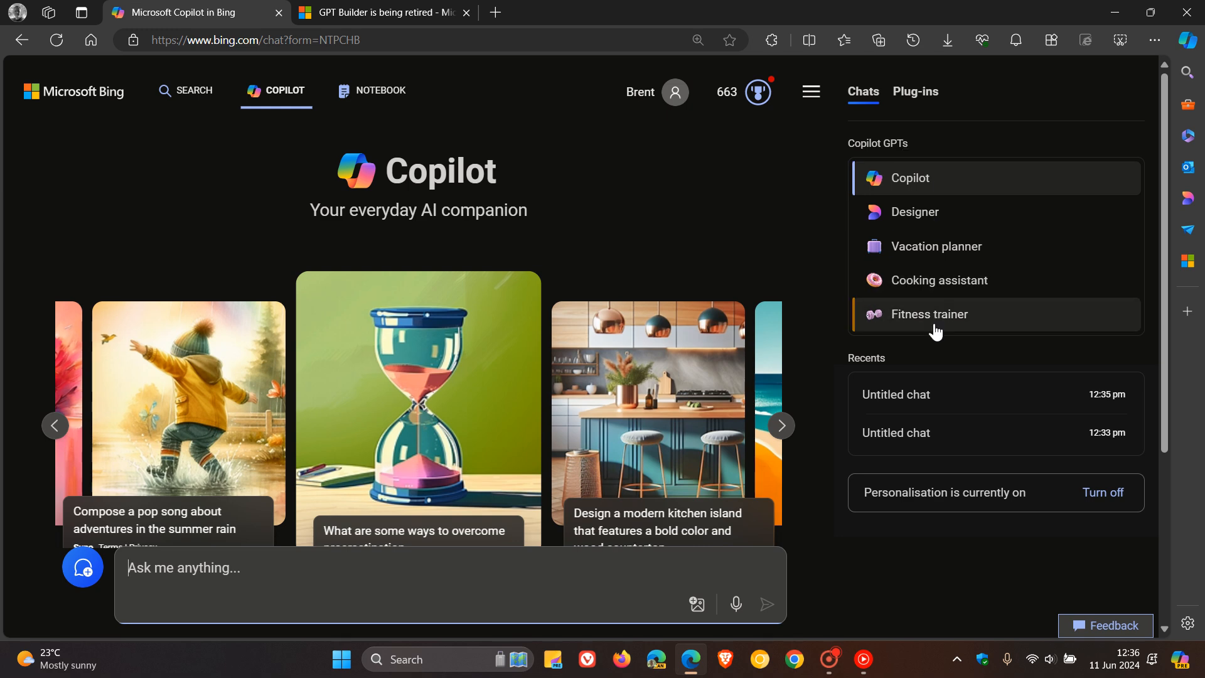
pyautogui.moveTo(782, 193)
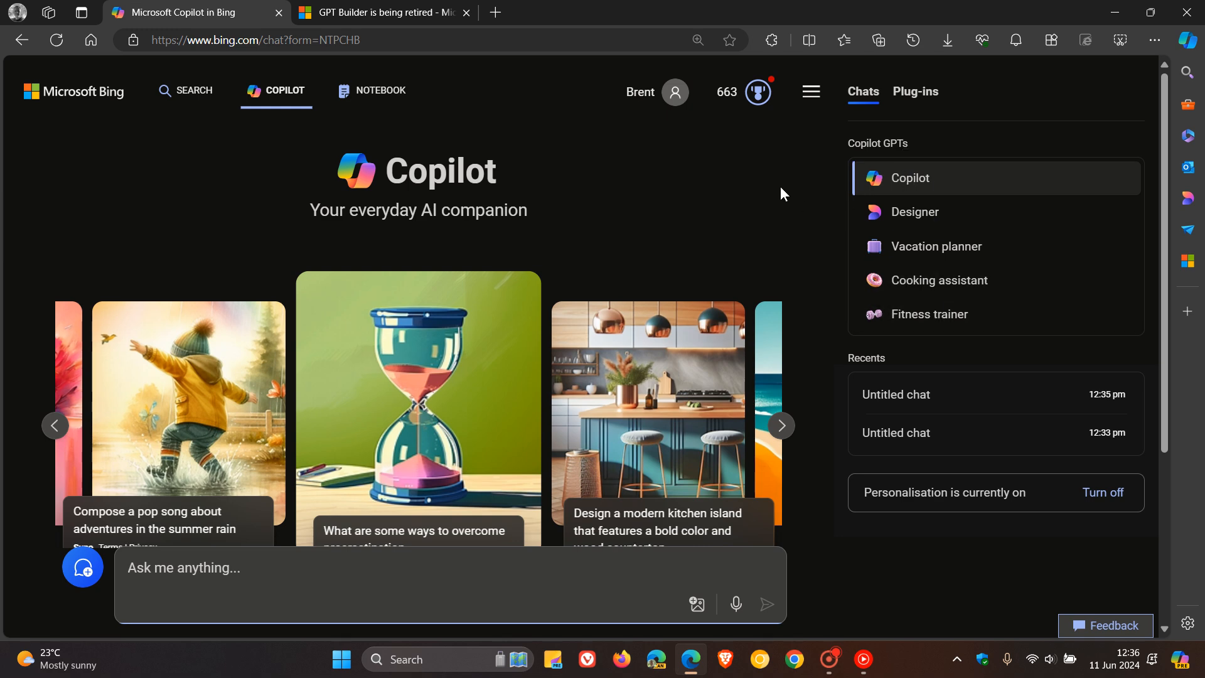